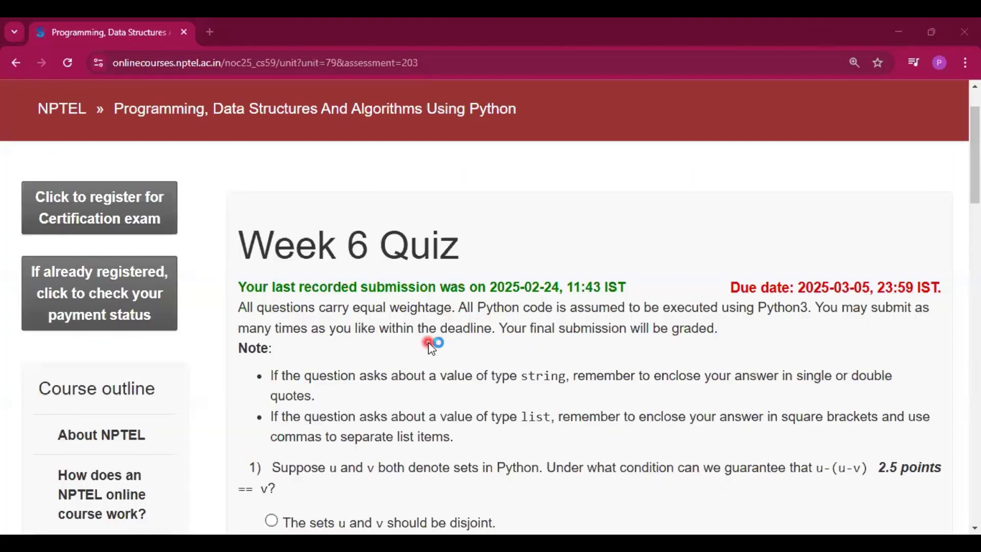
mouse_move(393, 337)
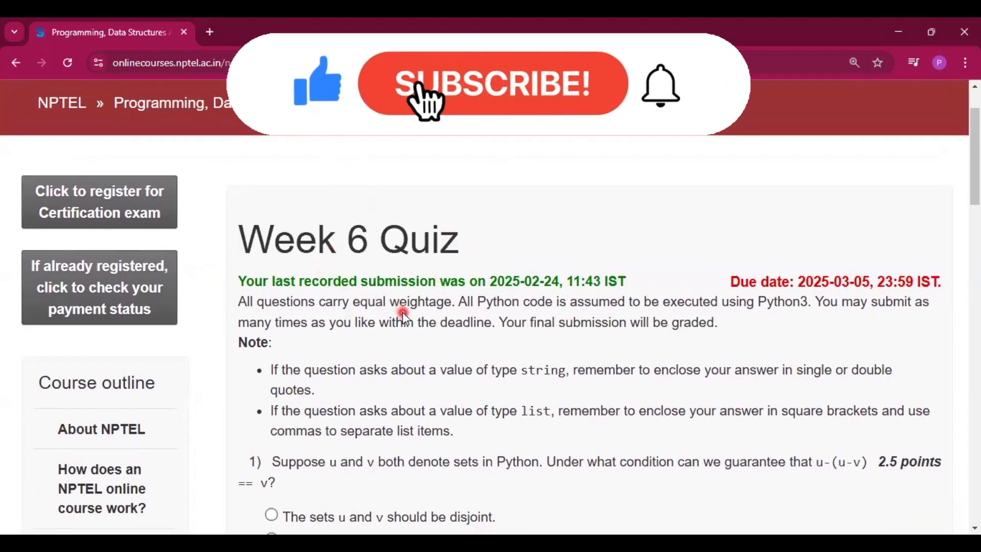
Focus the quiz window and scroll from question 3's max-heap to question 4 on delete_max beside the slides
left_click(491, 85)
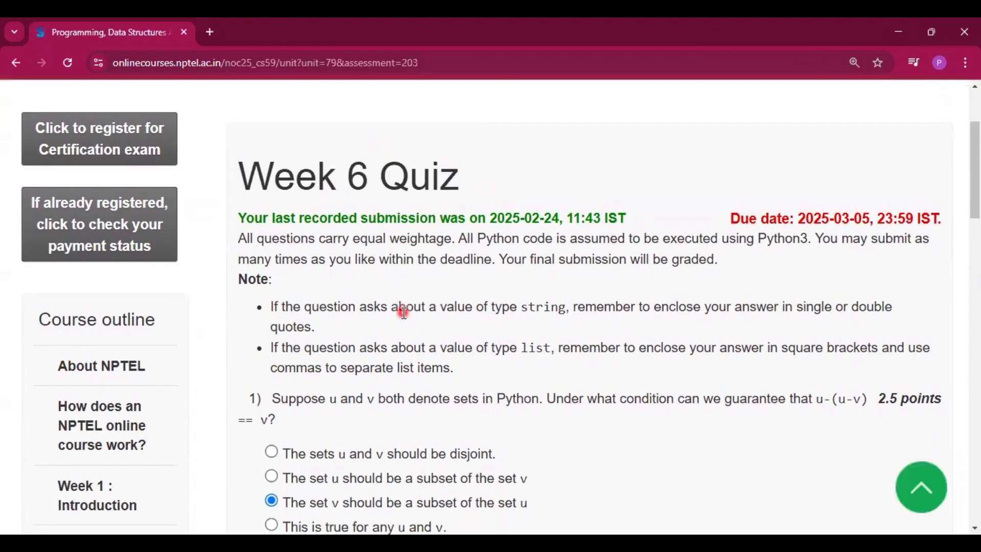
scroll("down", 3)
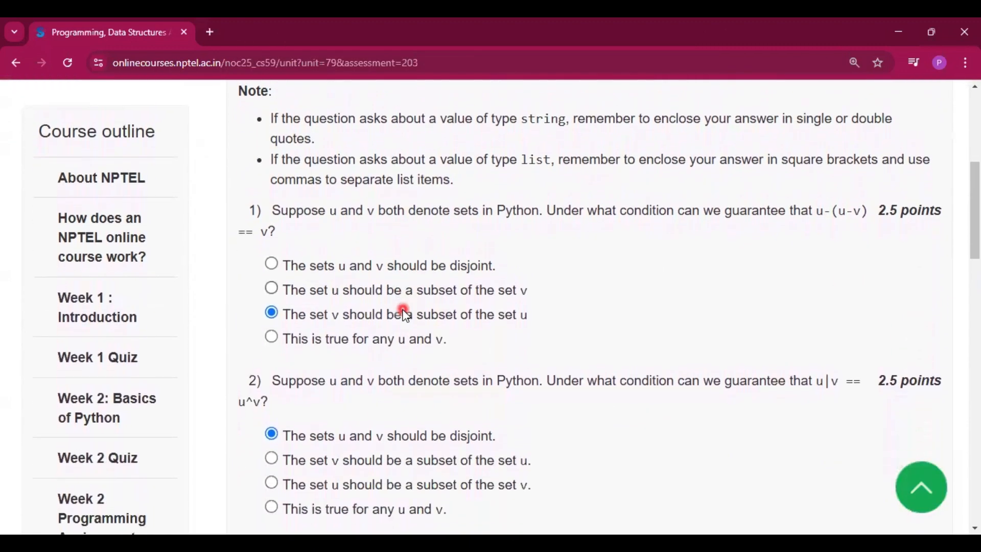
scroll("up", 3)
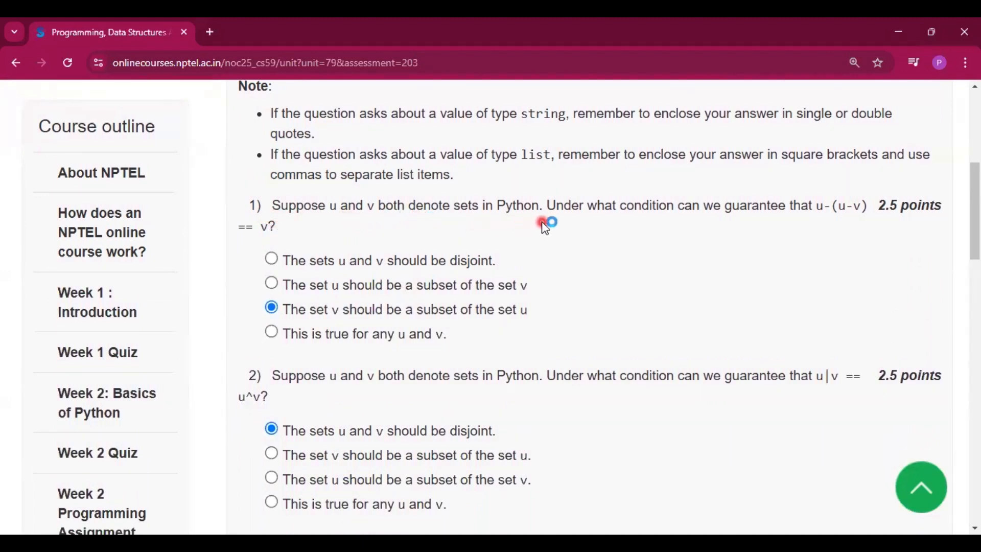
mouse_move(816, 224)
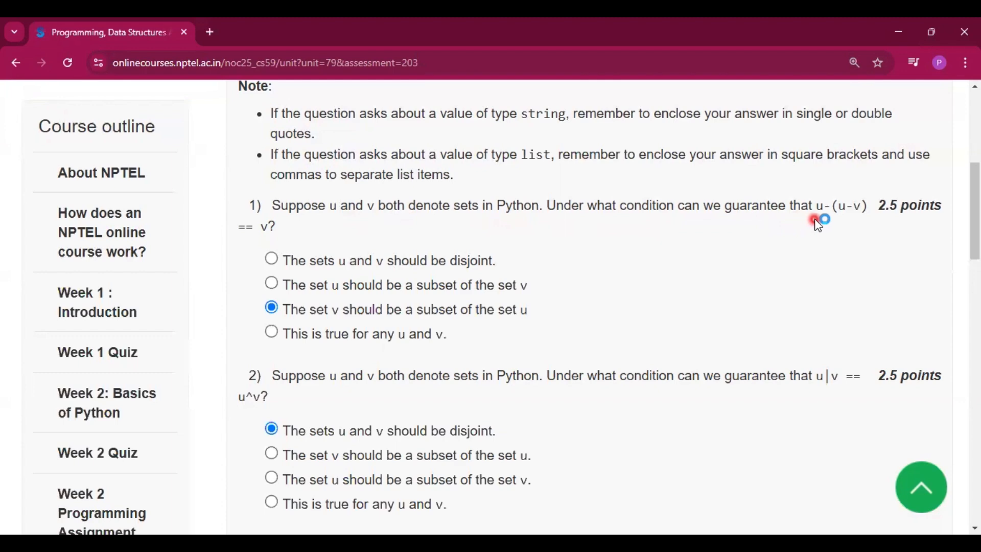
mouse_move(300, 250)
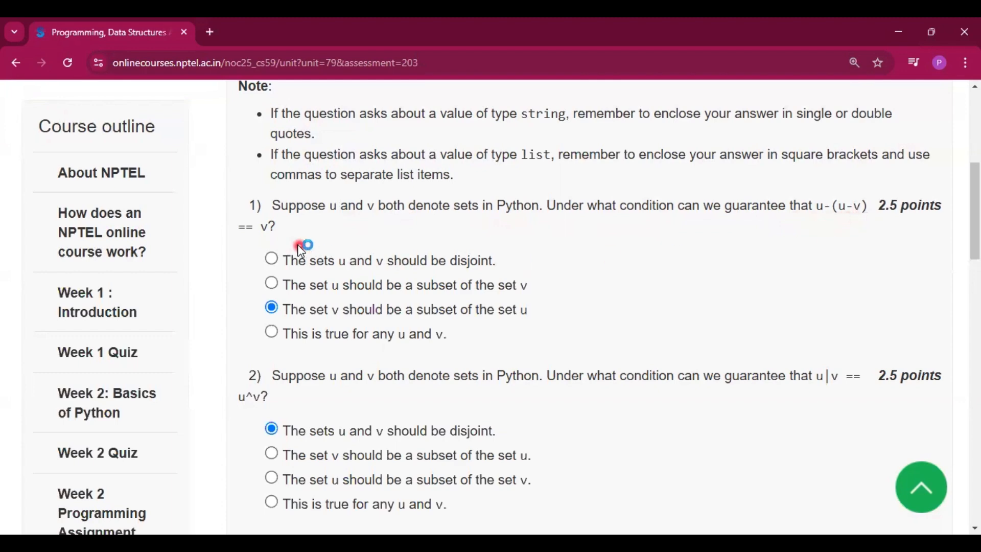
mouse_move(270, 309)
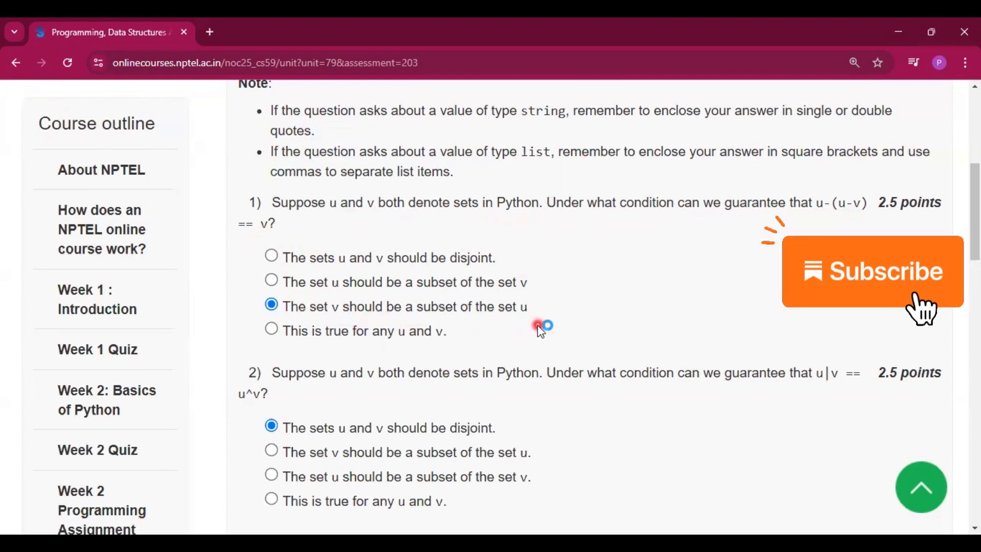
scroll("down", 3)
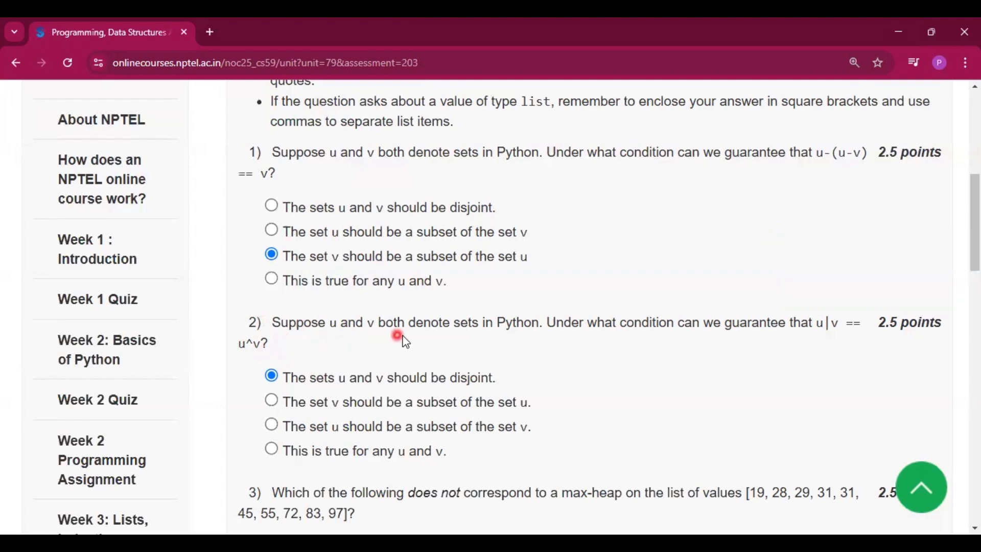
mouse_move(716, 347)
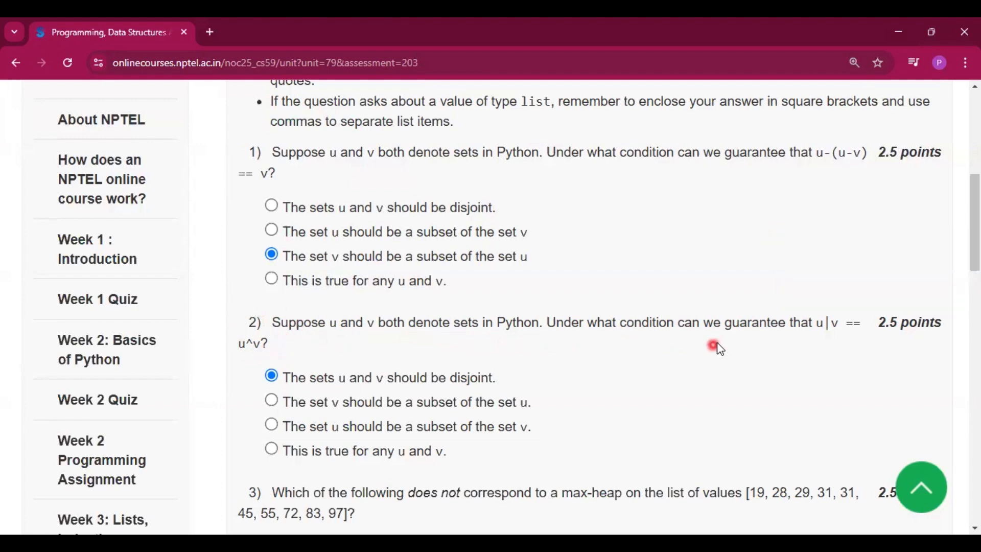
mouse_move(654, 363)
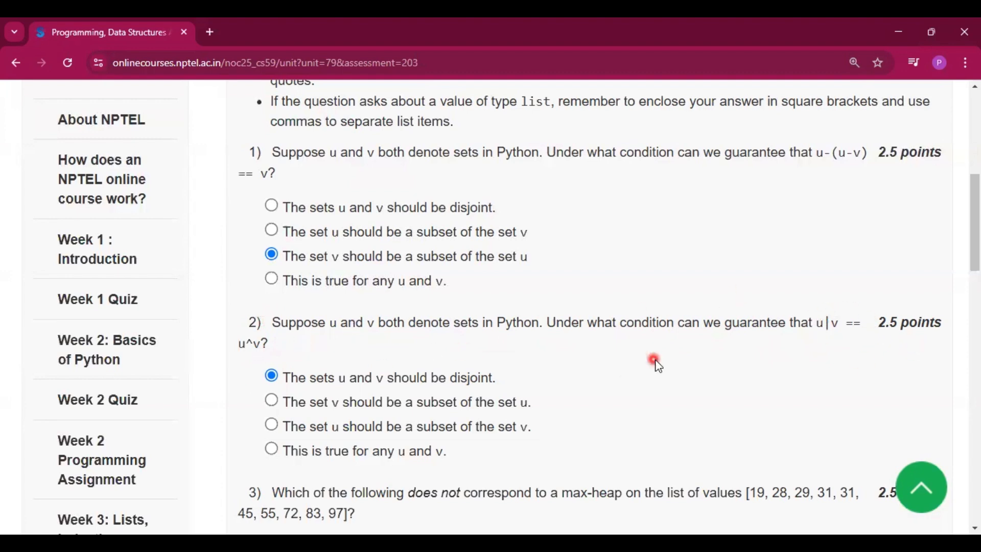
mouse_move(250, 356)
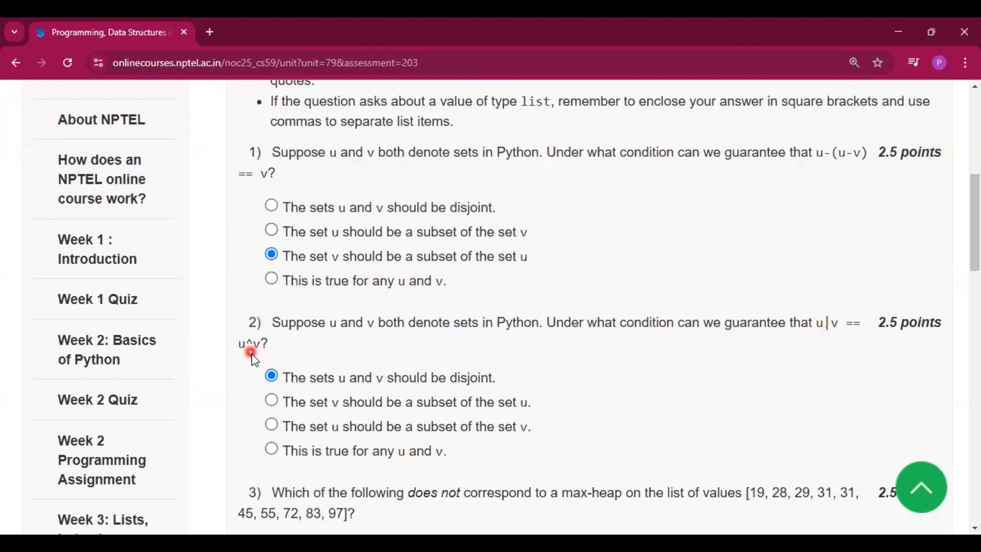
scroll("down", 3)
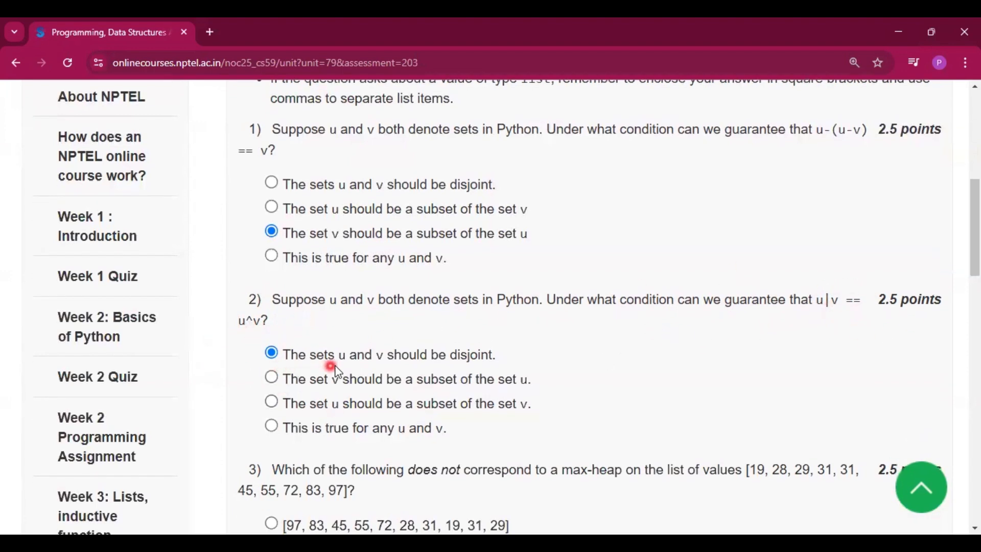
mouse_move(481, 373)
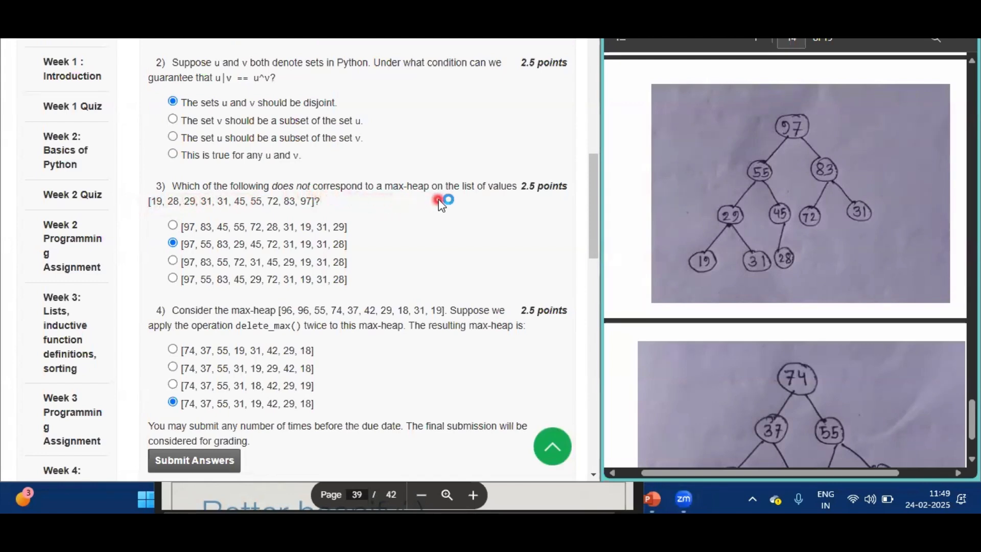
mouse_move(136, 200)
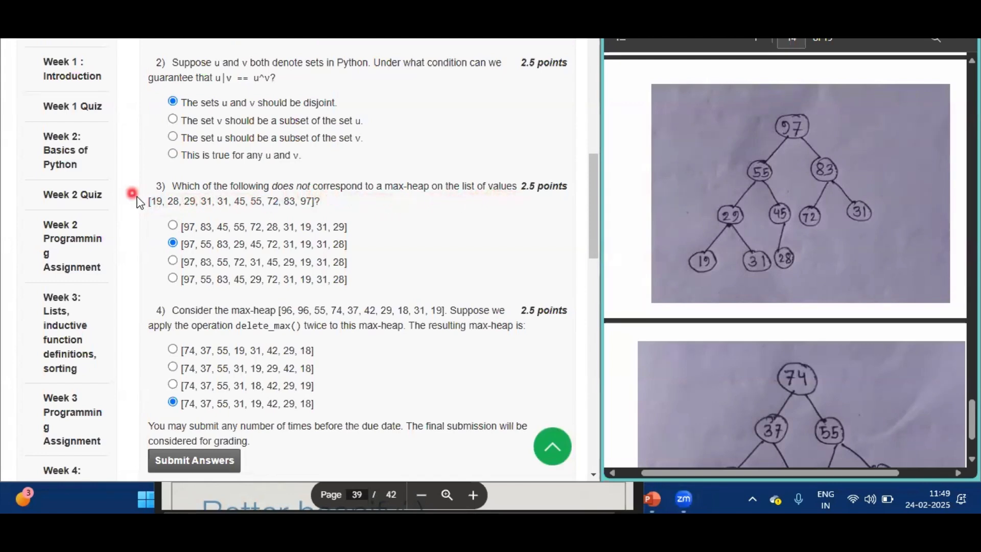
mouse_move(324, 226)
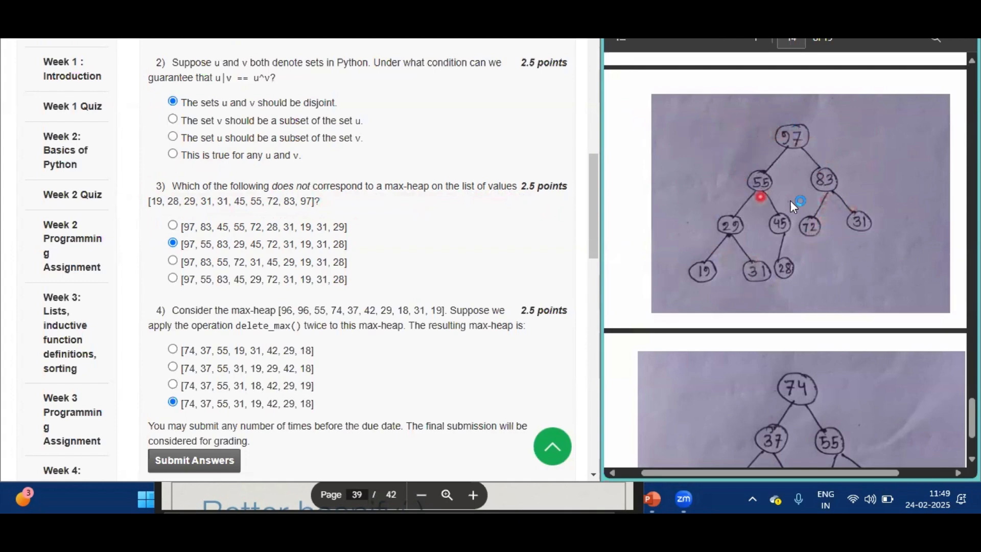
mouse_move(775, 162)
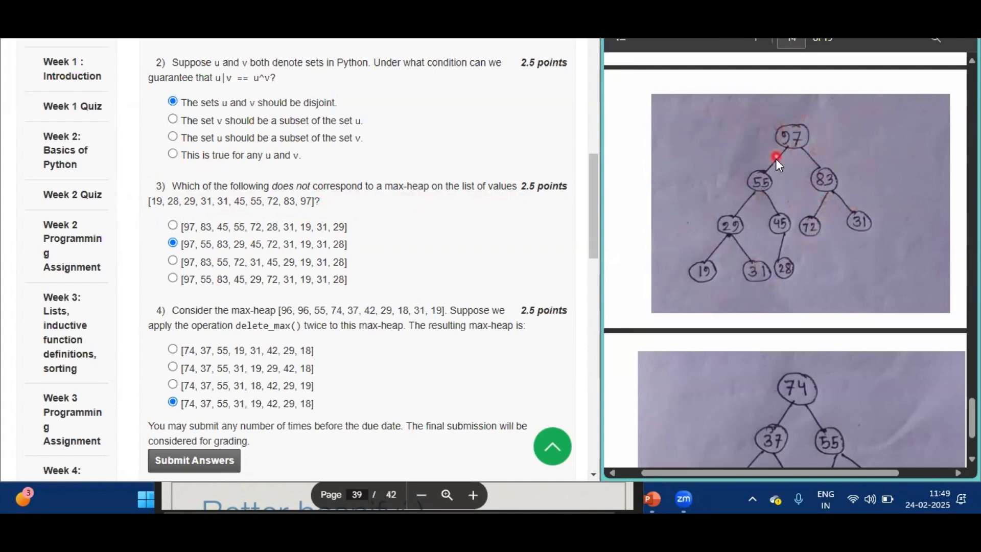
mouse_move(398, 199)
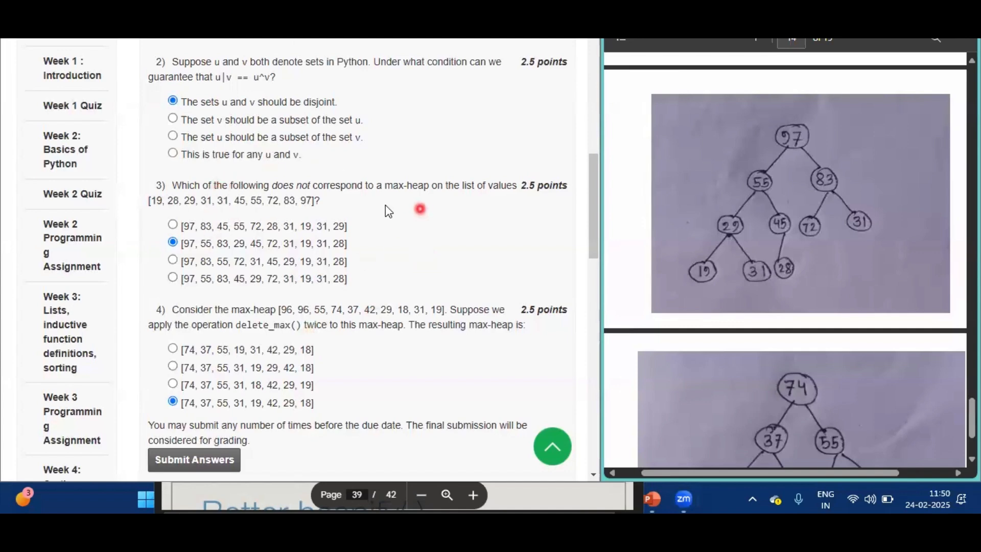
mouse_move(766, 200)
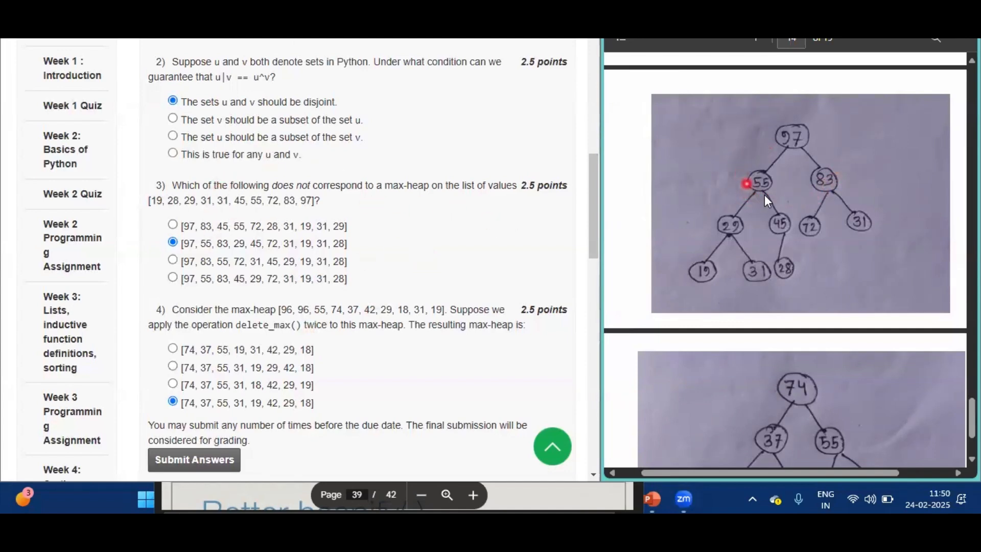
mouse_move(757, 138)
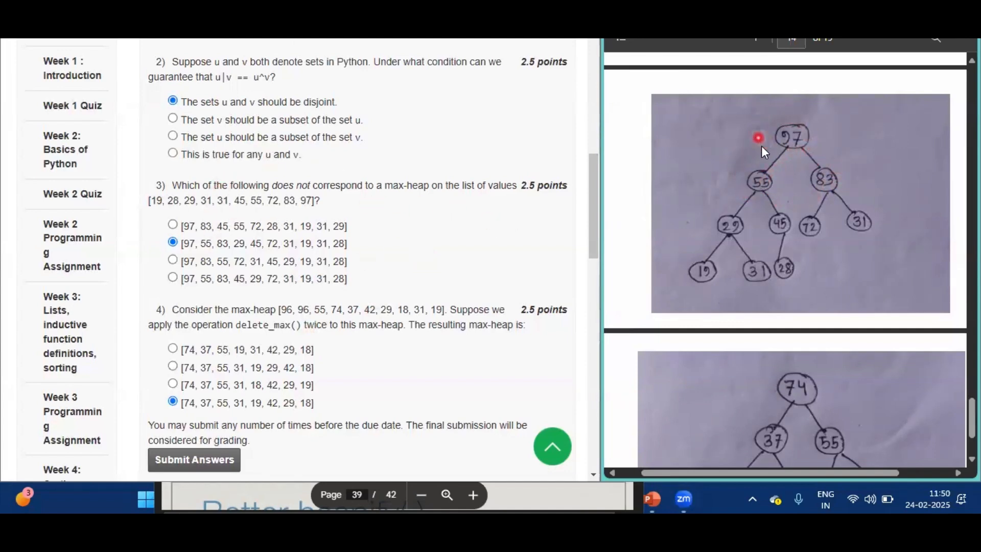
mouse_move(437, 221)
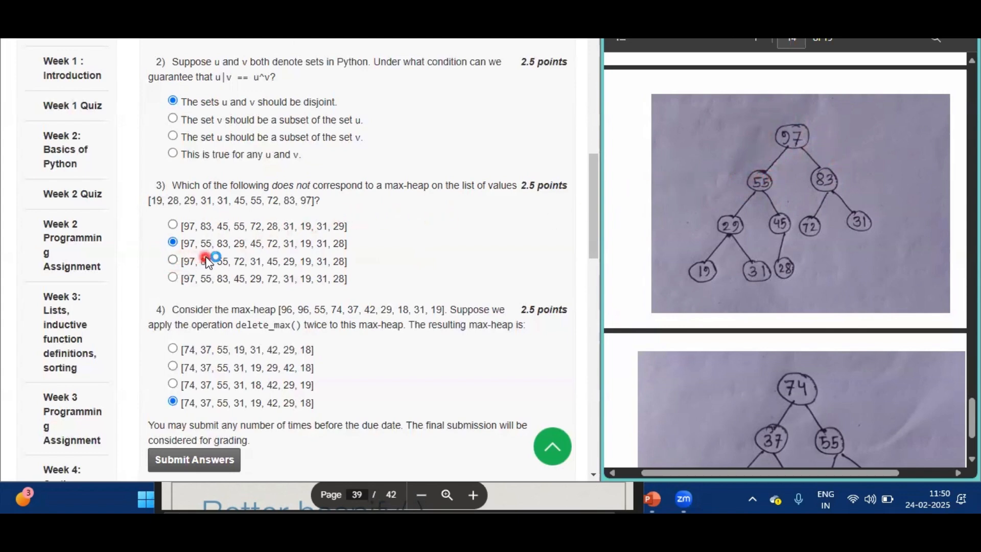
mouse_move(268, 256)
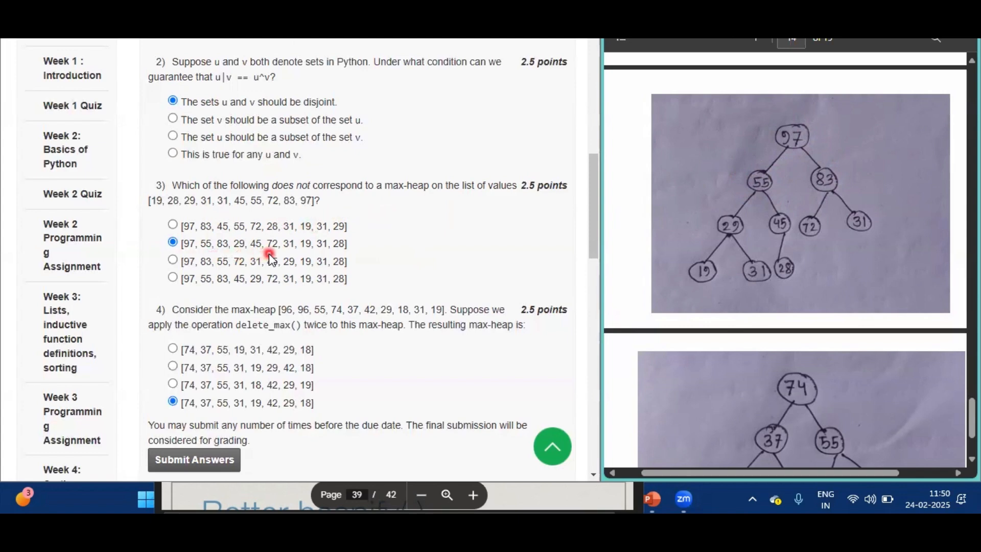
mouse_move(352, 258)
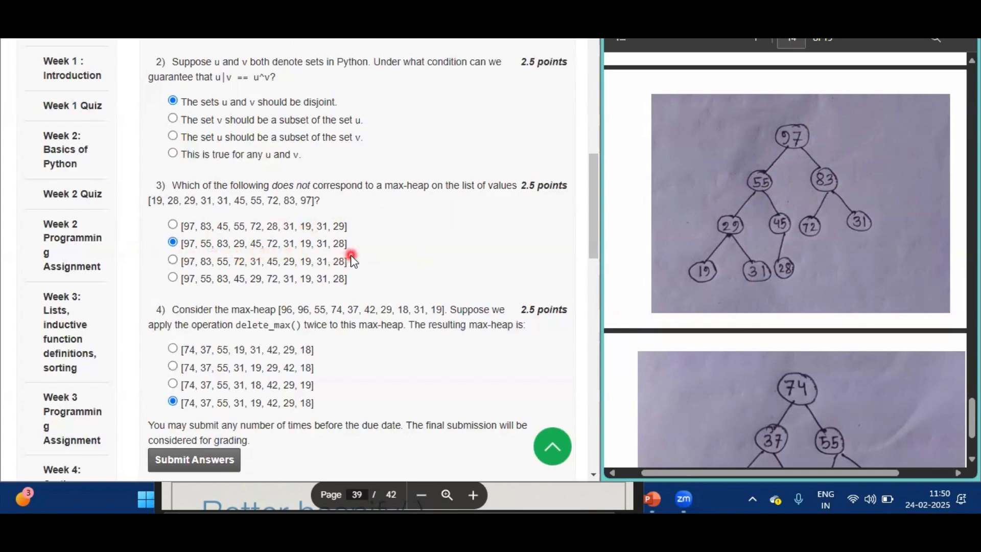
mouse_move(384, 255)
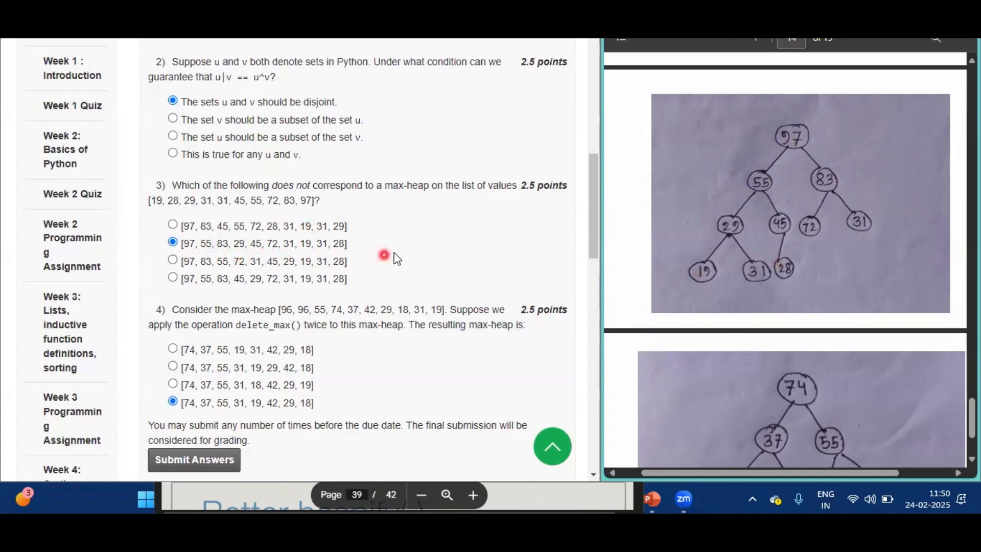
mouse_move(776, 245)
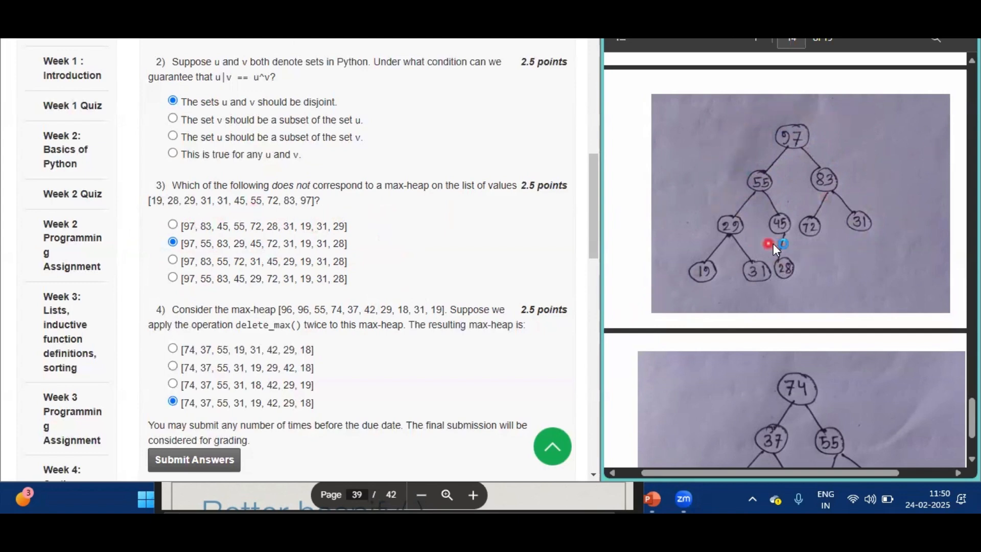
mouse_move(719, 241)
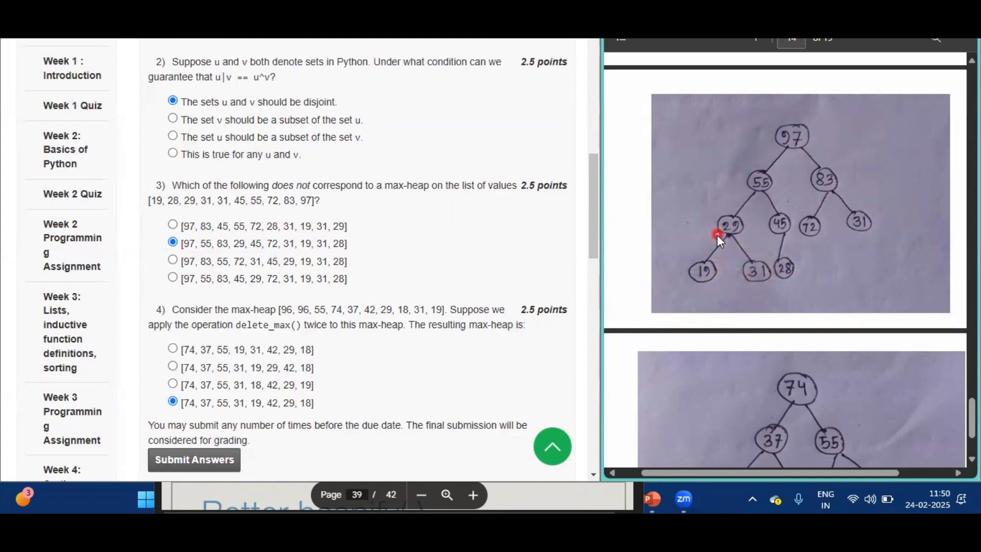
mouse_move(707, 163)
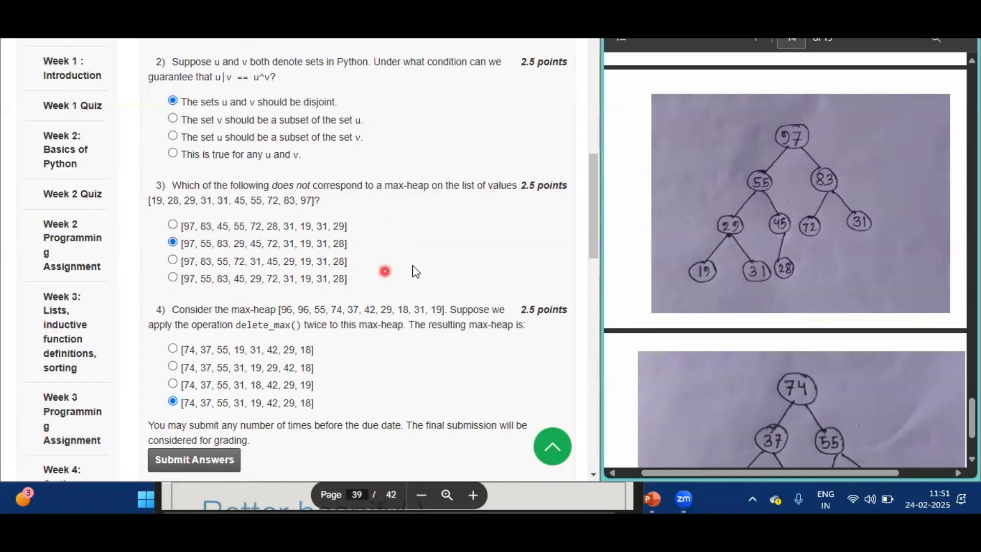
mouse_move(425, 200)
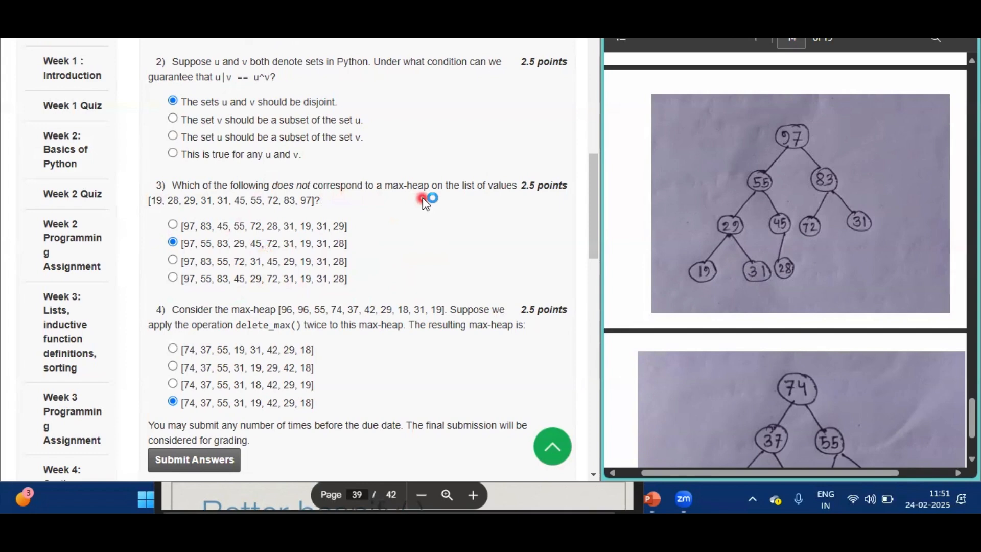
mouse_move(781, 200)
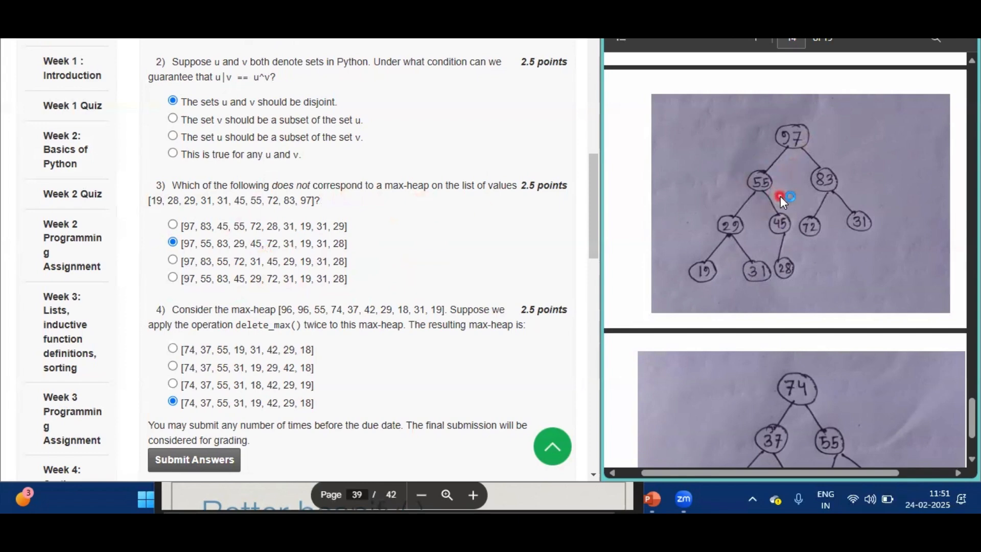
mouse_move(516, 311)
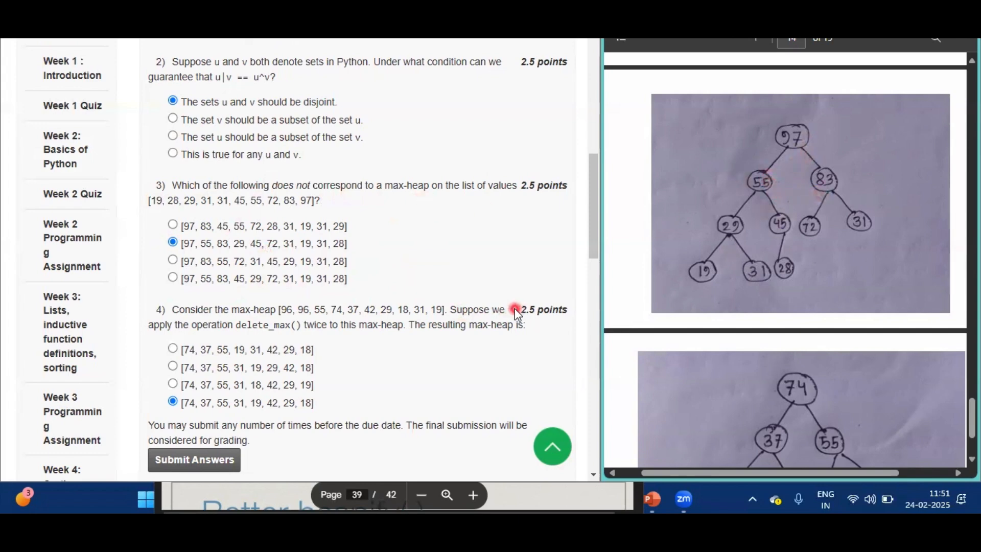
mouse_move(430, 243)
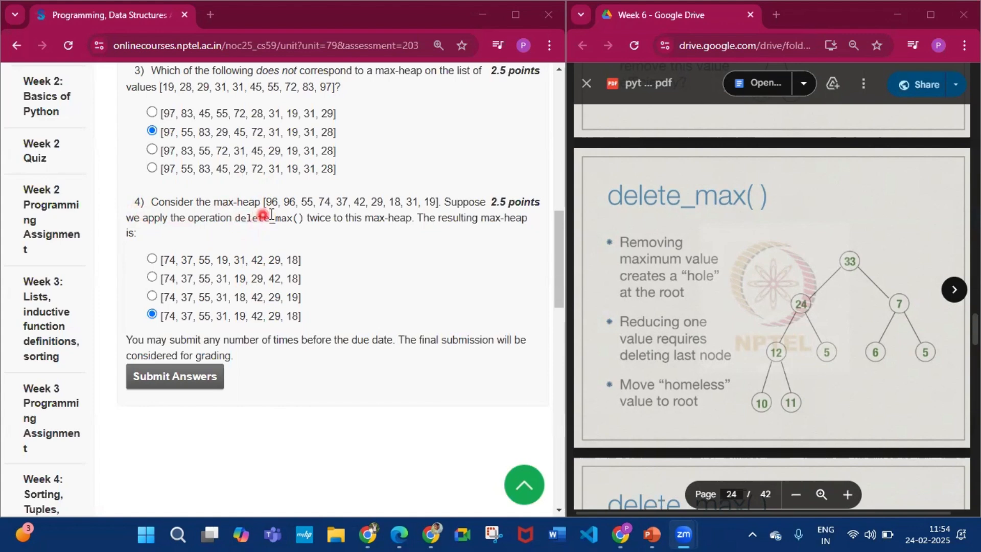
mouse_move(200, 229)
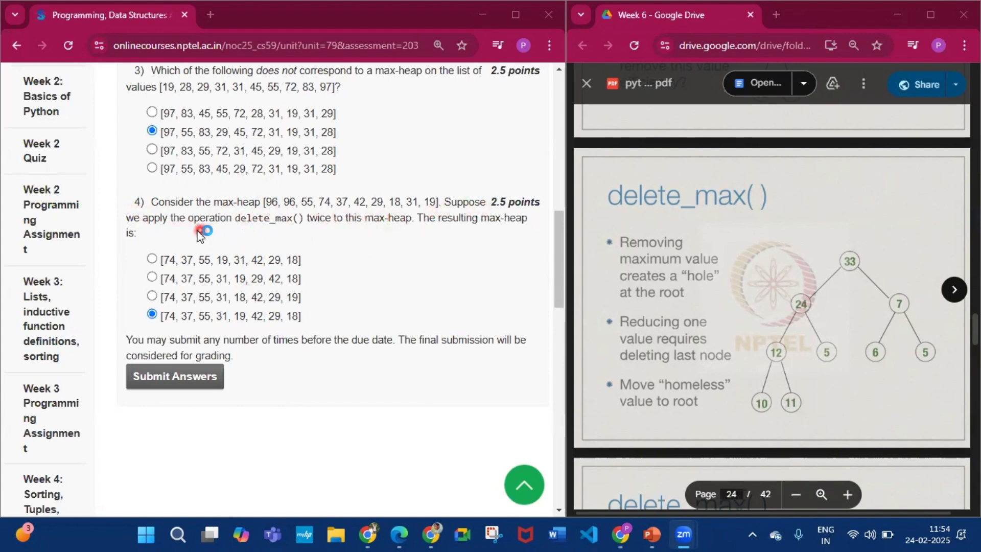
mouse_move(328, 238)
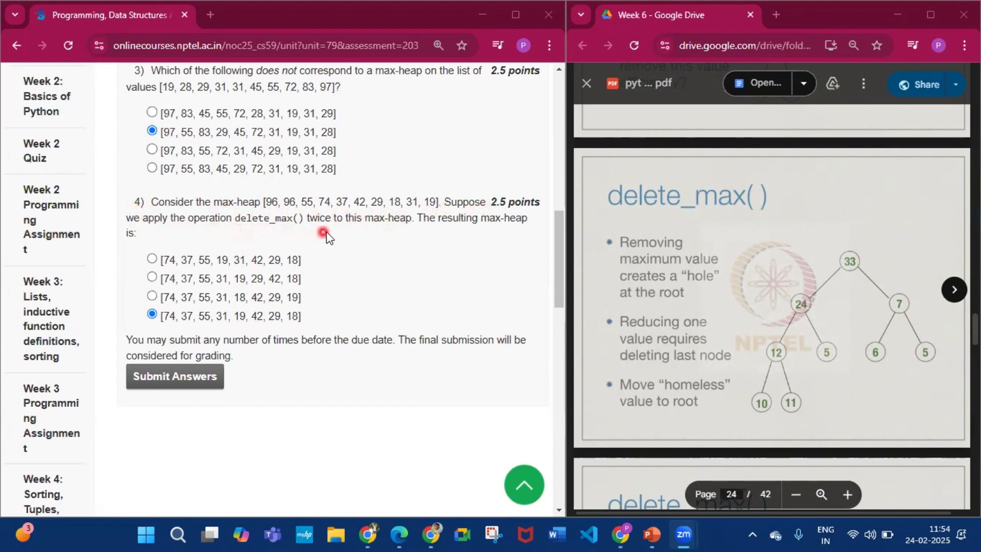
mouse_move(424, 234)
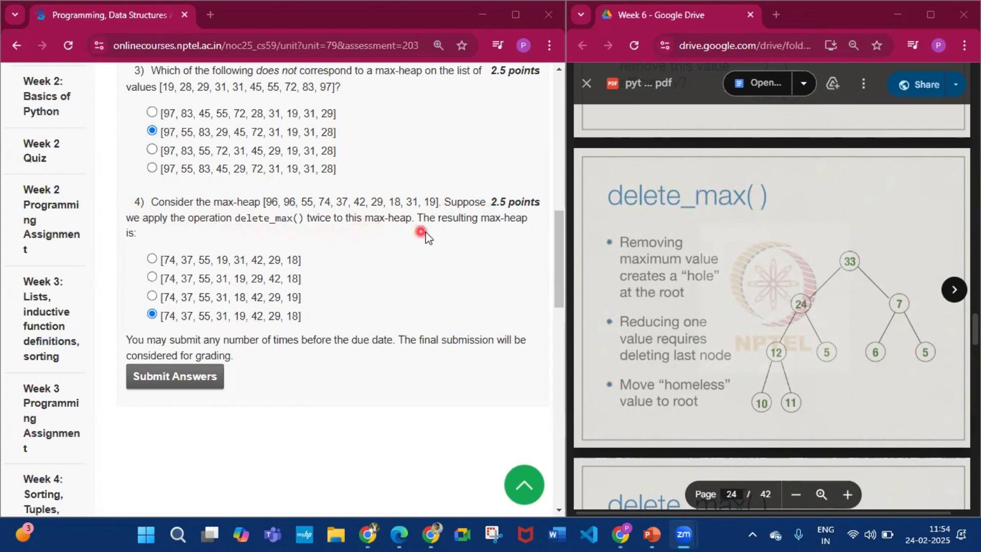
mouse_move(184, 257)
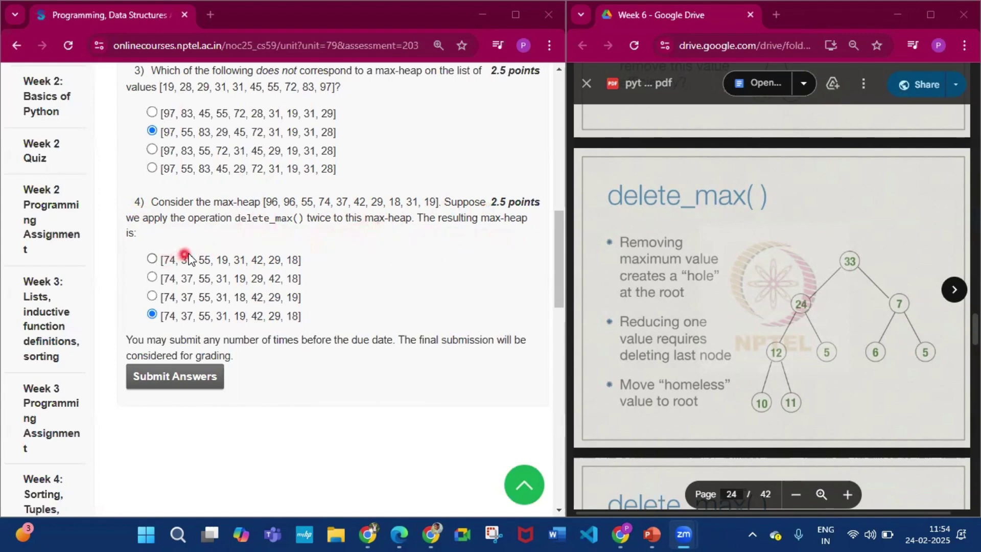
mouse_move(196, 226)
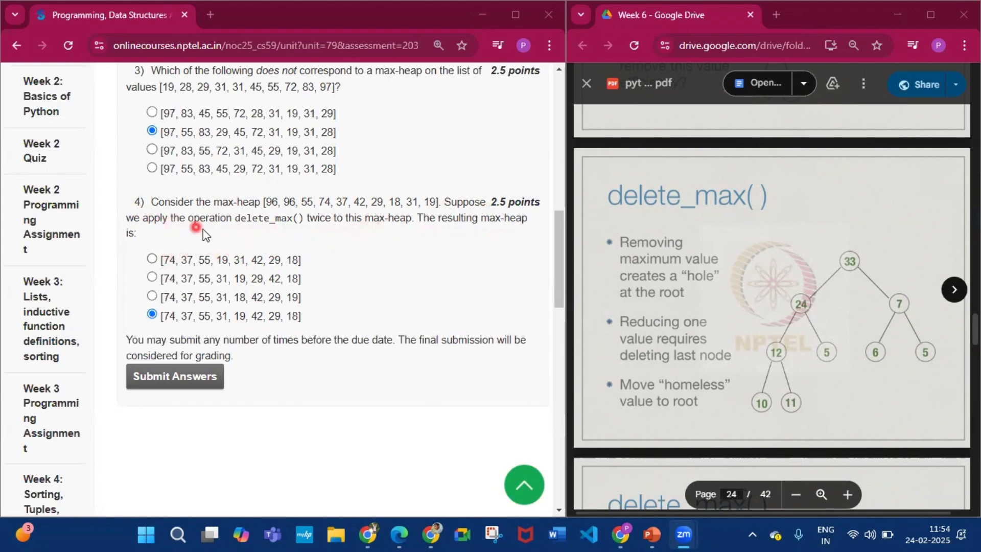
mouse_move(336, 228)
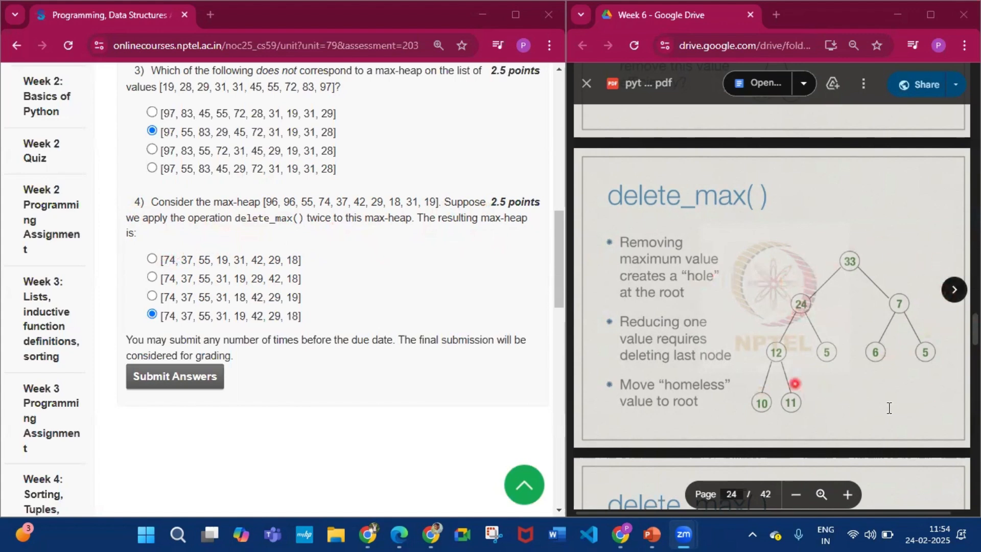
Scroll the lecture PDF to the delete_max slide showing the root emptied as a hole
scroll("up", 3)
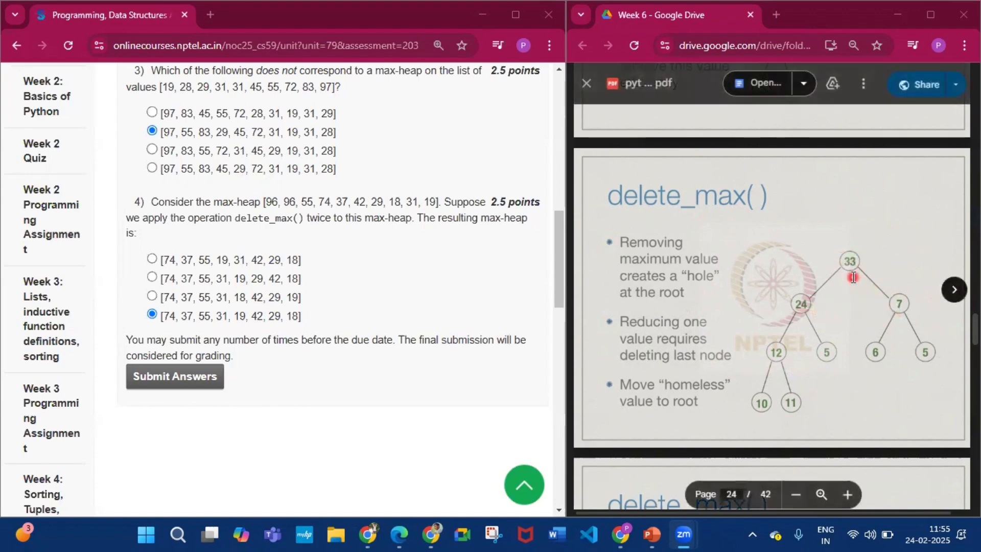
mouse_move(792, 344)
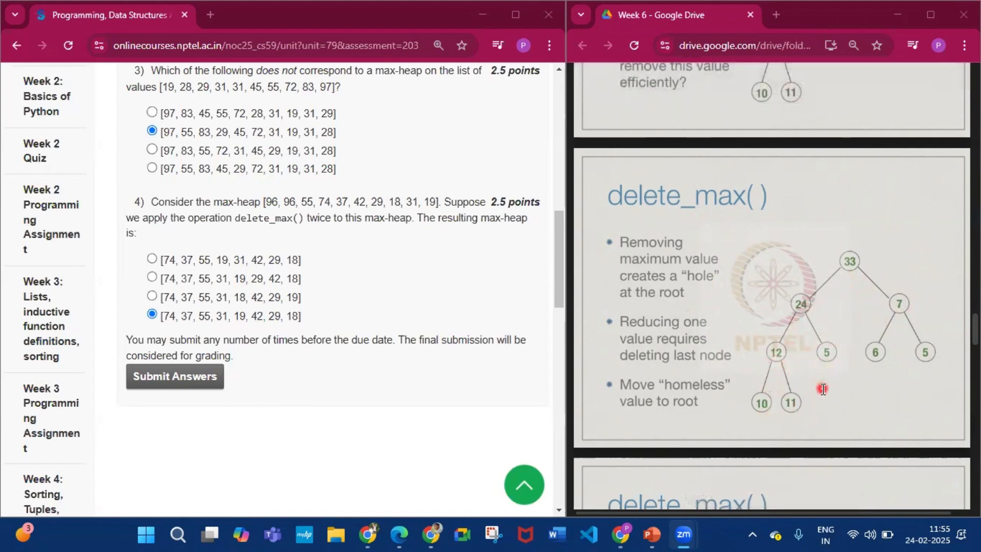
scroll("down", 3)
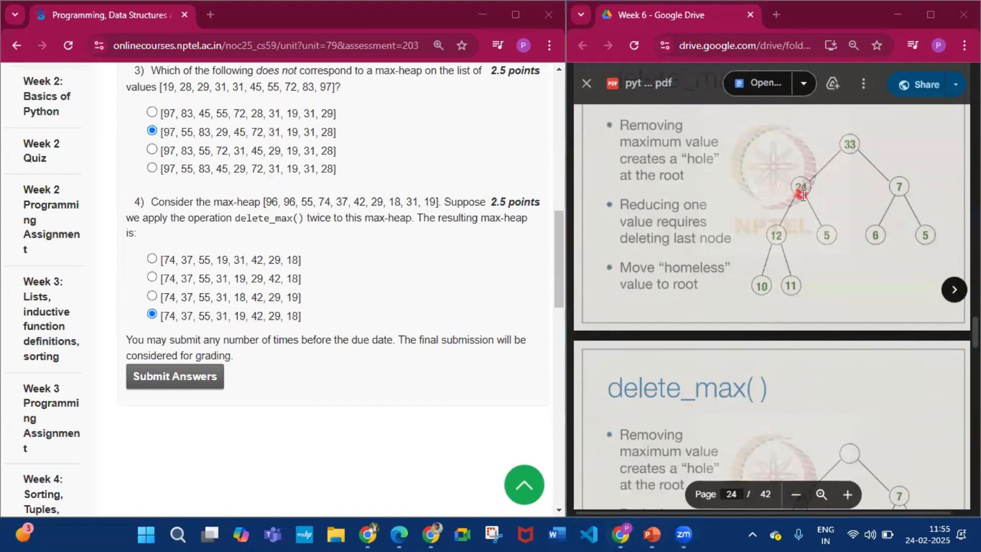
mouse_move(882, 151)
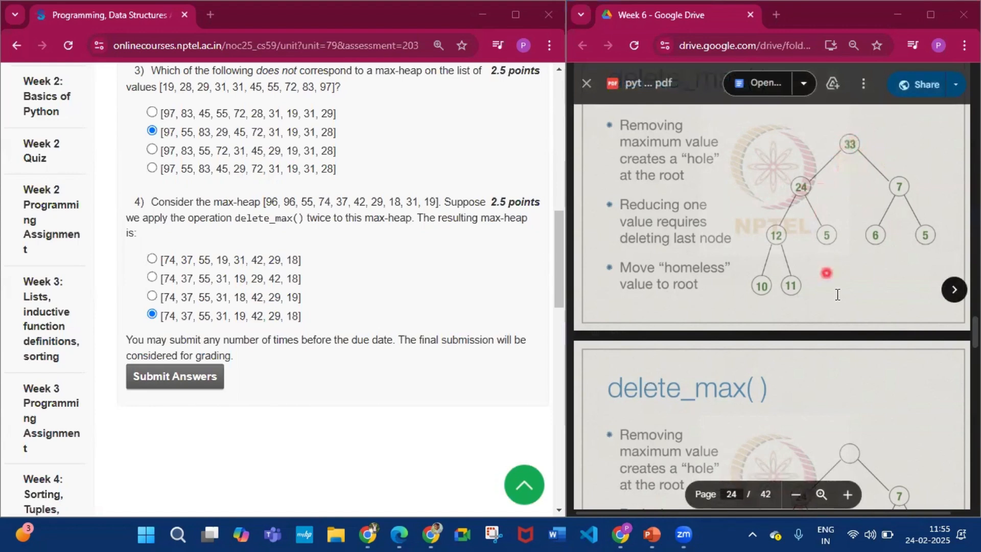
scroll("down", 3)
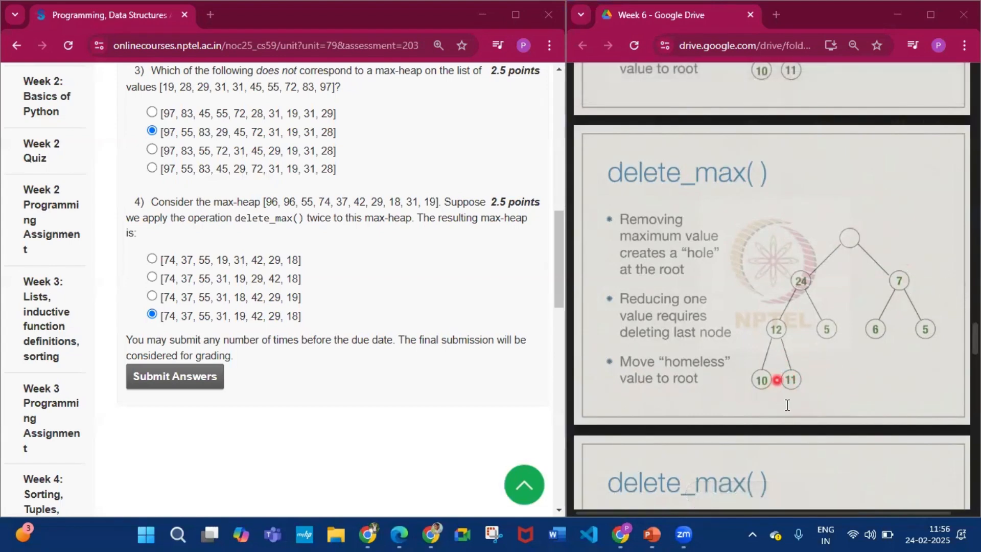
mouse_move(817, 399)
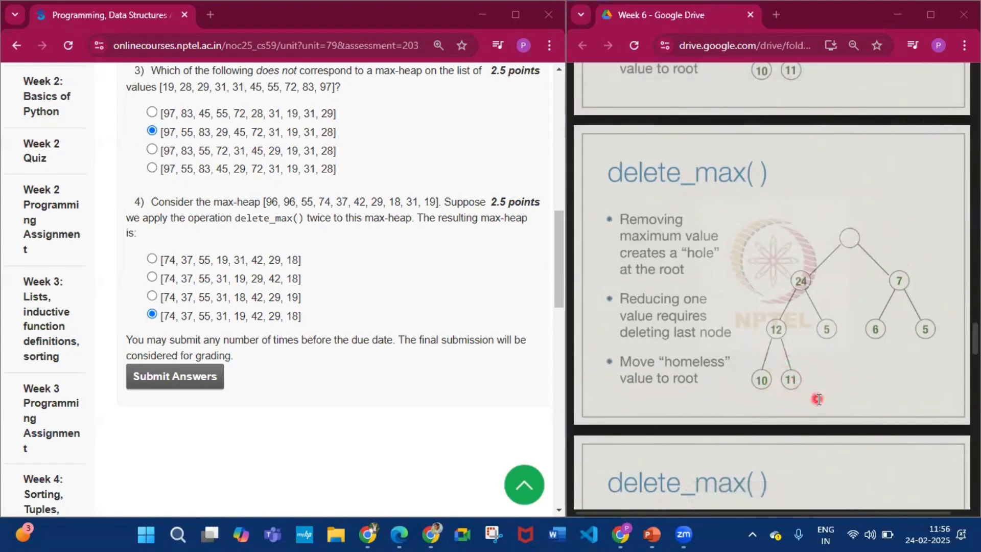
Scroll through pages 27–31 to the slide stating delete_max follows one root-to-leaf path, O(log N)
scroll("down", 3)
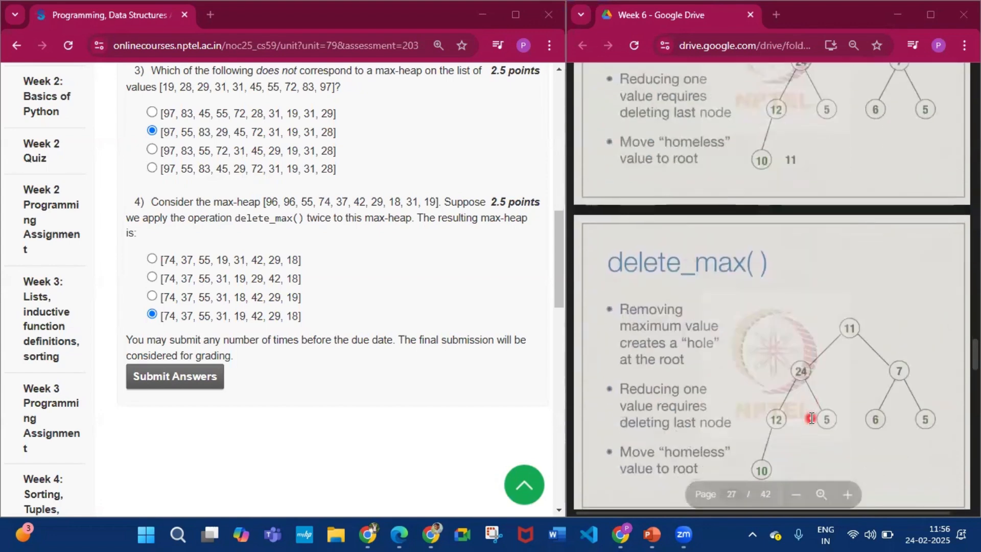
scroll("down", 3)
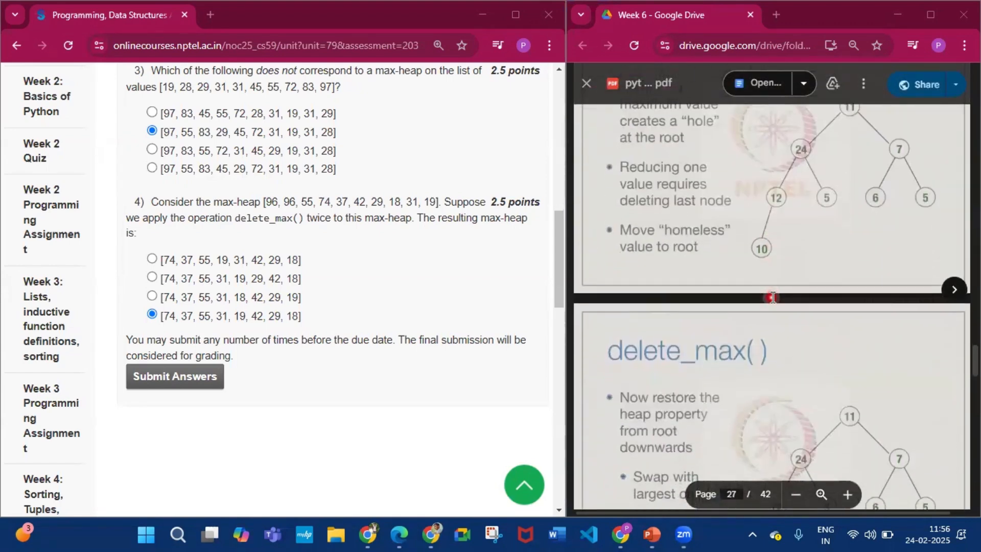
scroll("down", 3)
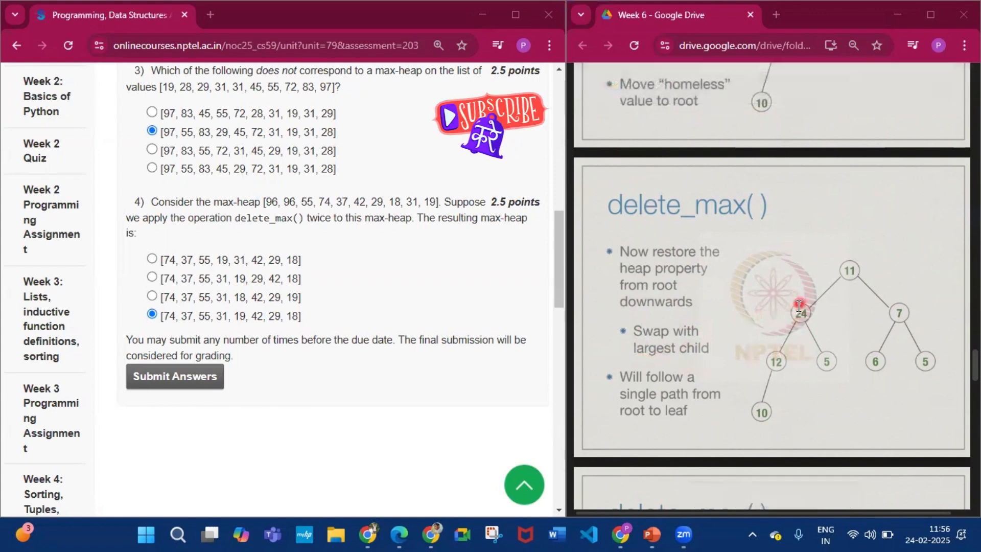
mouse_move(851, 264)
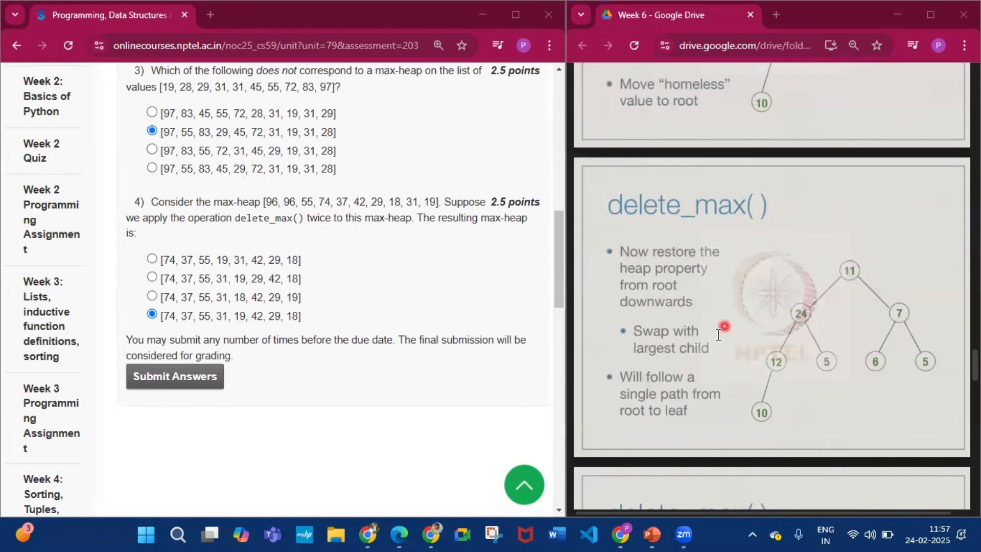
scroll("down", 3)
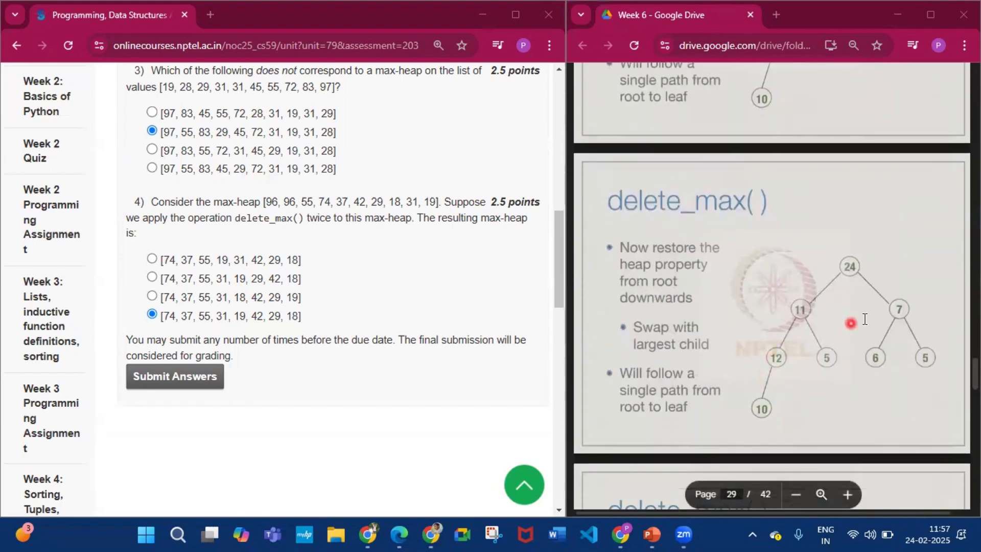
mouse_move(852, 286)
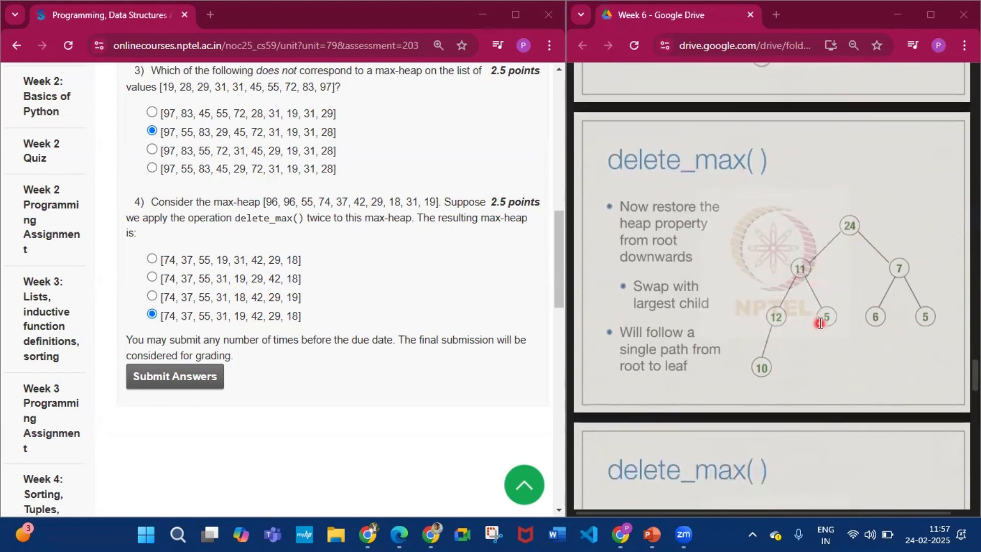
scroll("down", 3)
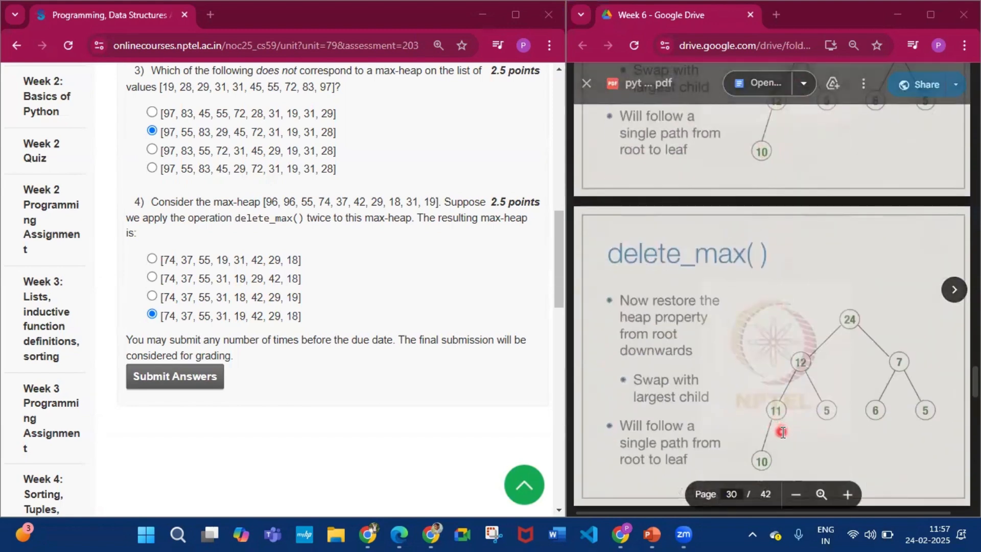
scroll("down", 3)
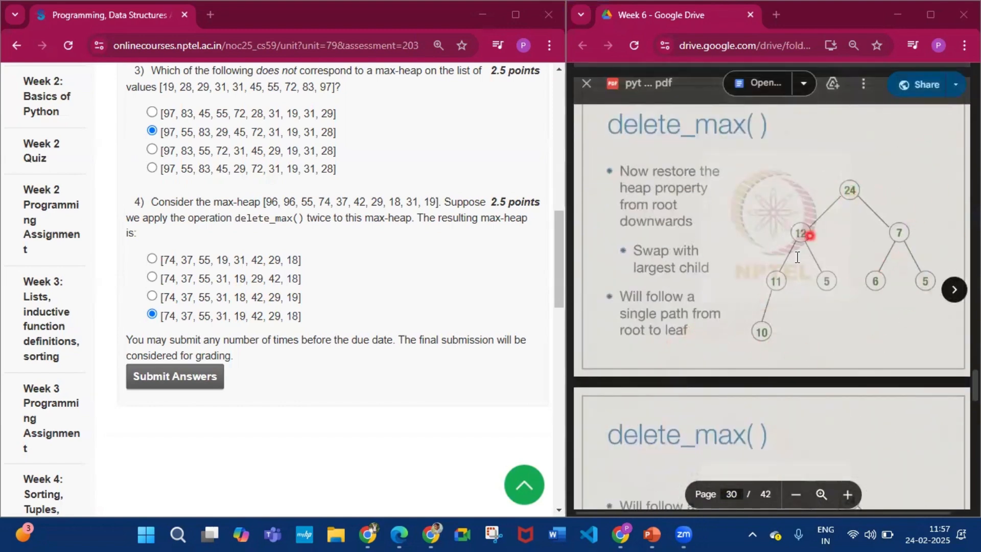
scroll("down", 3)
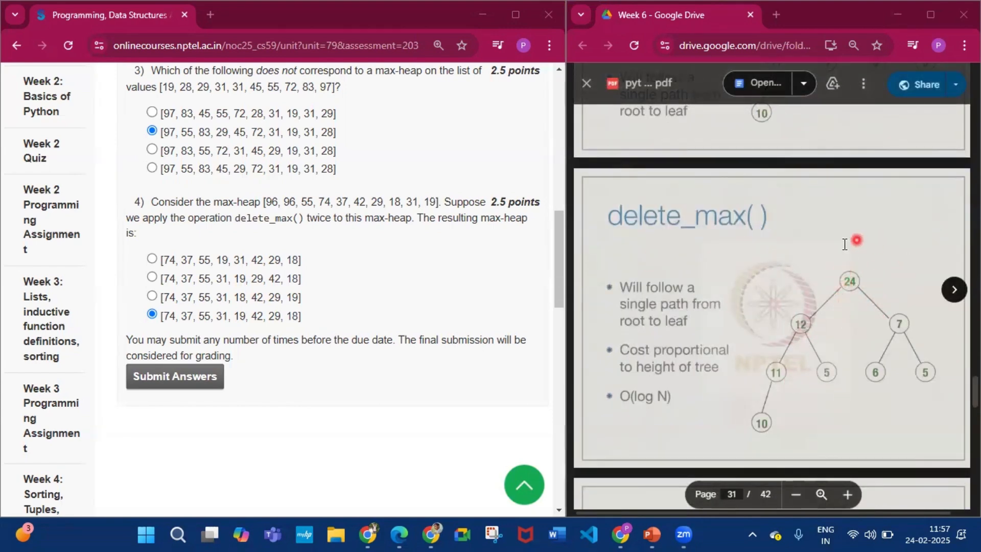
Scroll on to page 36, the final delete_max slide with the rebuilt heap rooted at 12
scroll("down", 3)
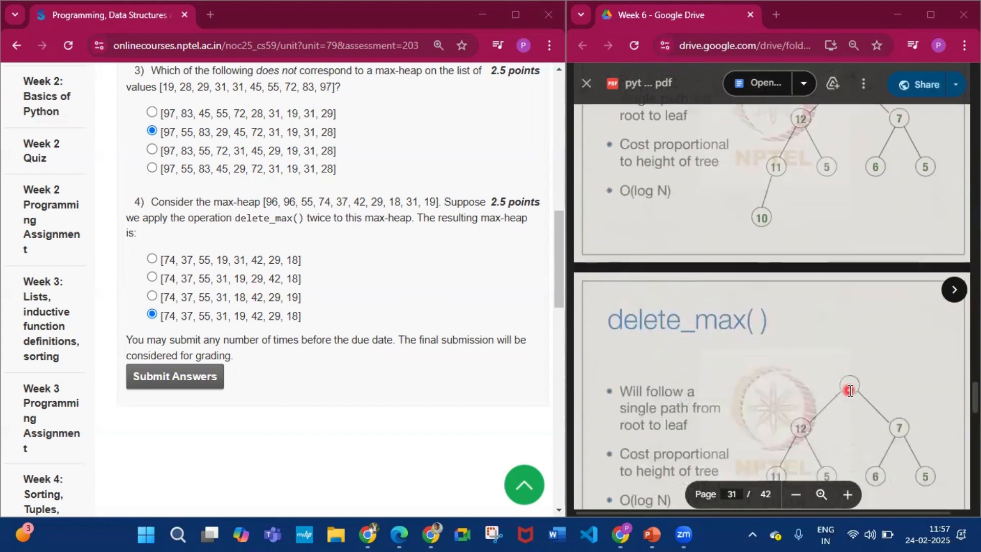
scroll("down", 3)
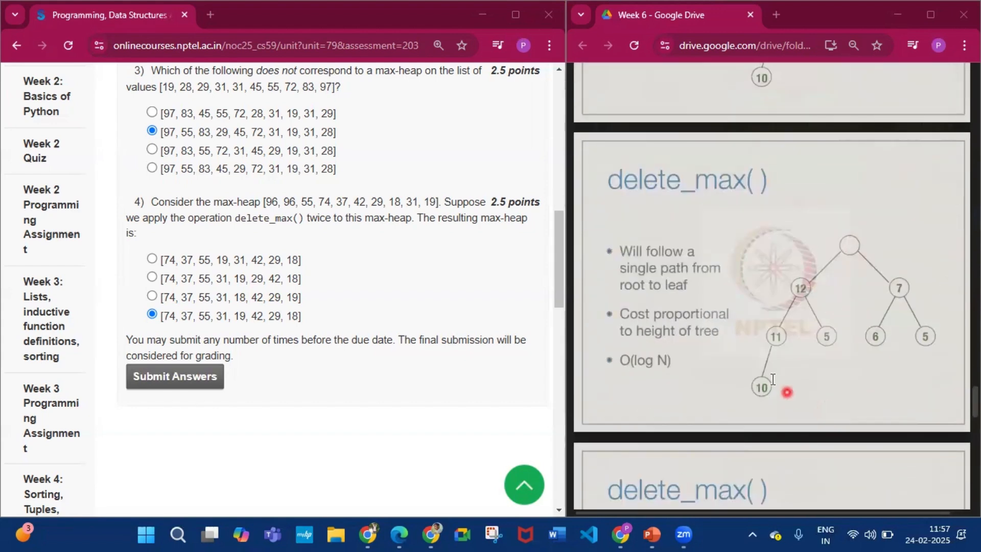
mouse_move(743, 404)
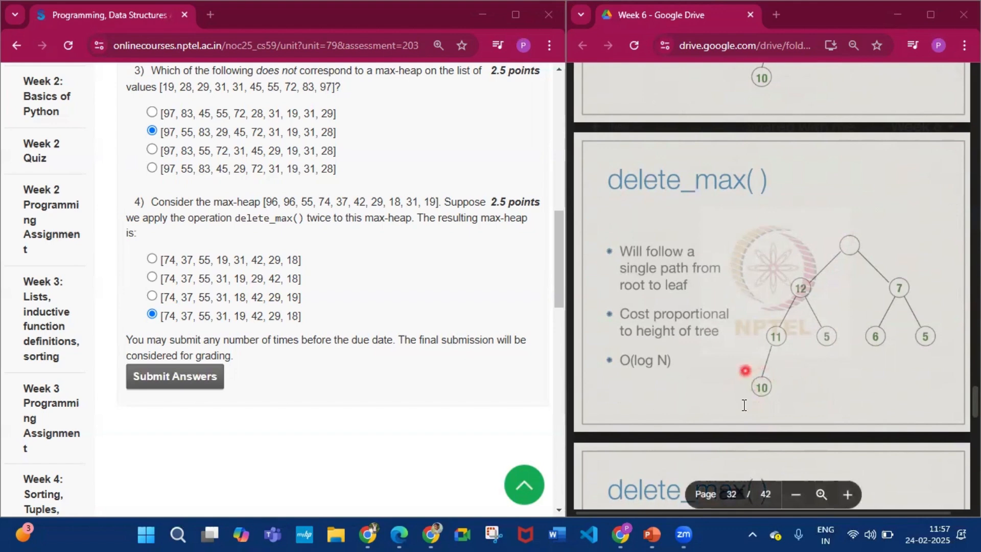
mouse_move(757, 312)
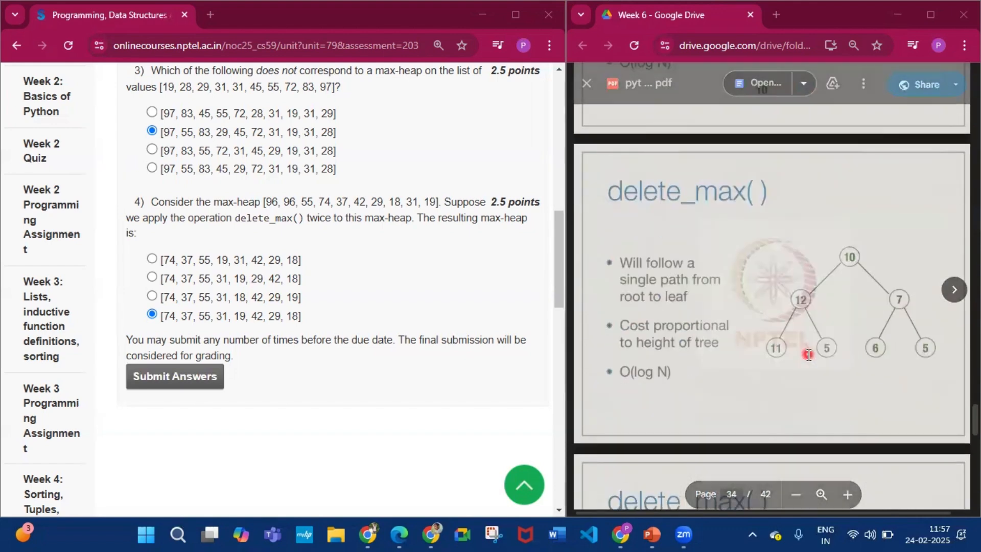
scroll("down", 3)
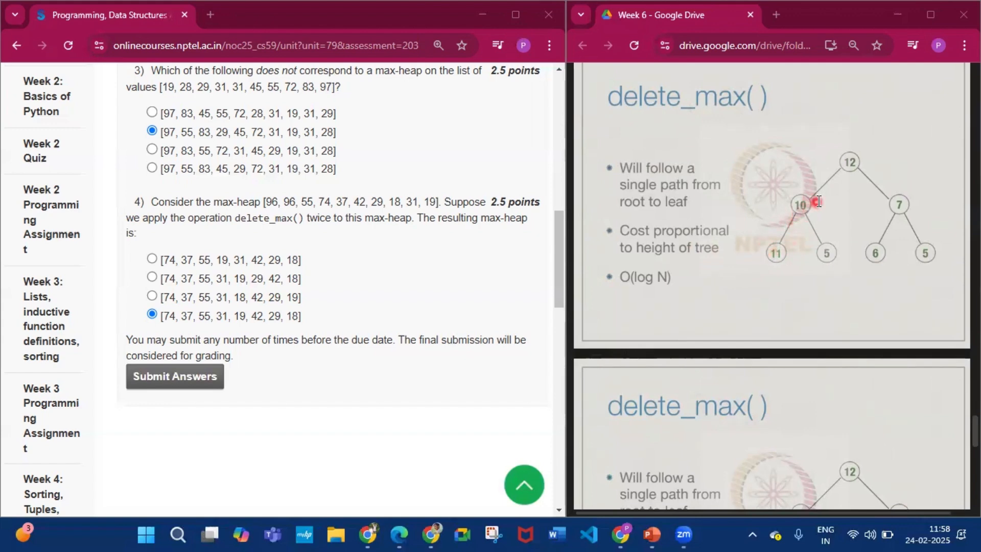
mouse_move(778, 254)
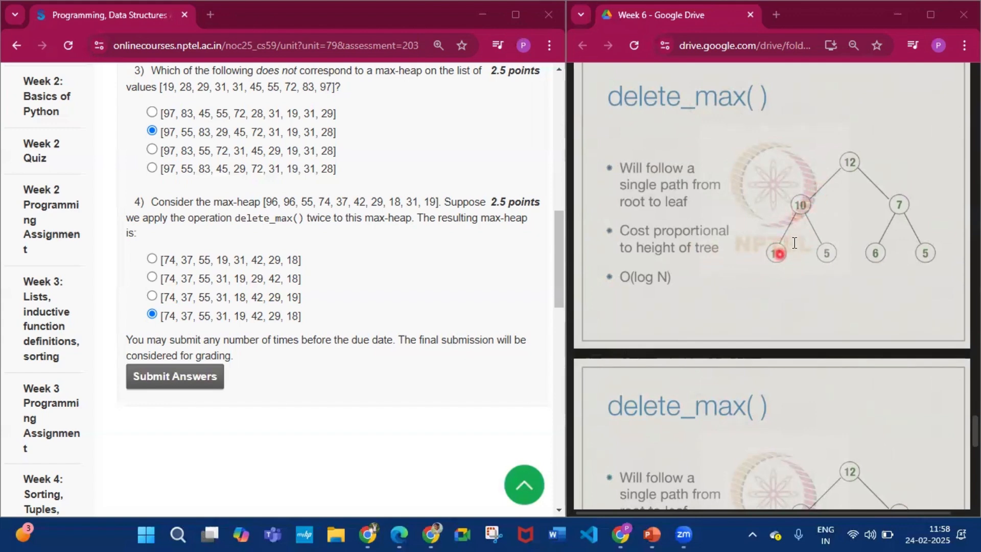
scroll("down", 3)
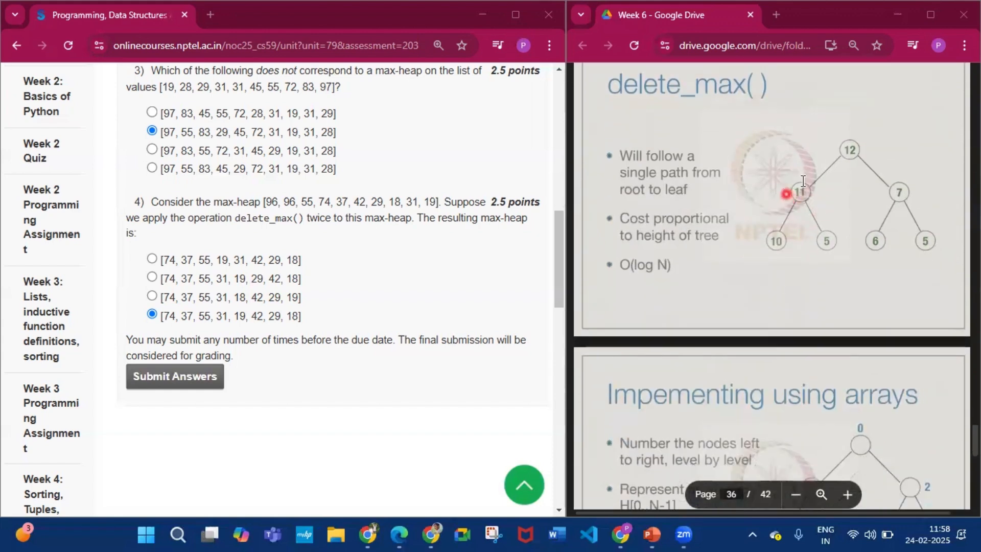
mouse_move(772, 236)
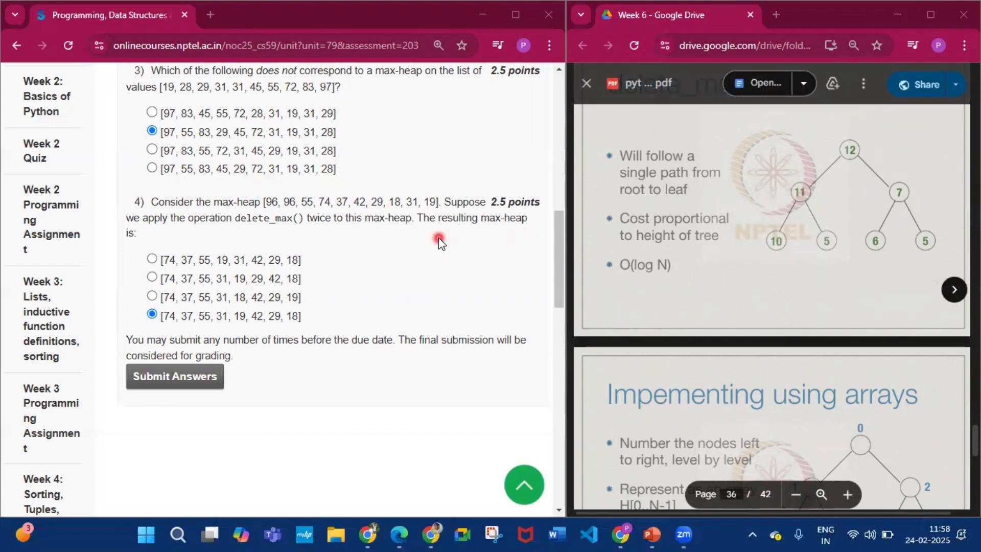
mouse_move(128, 328)
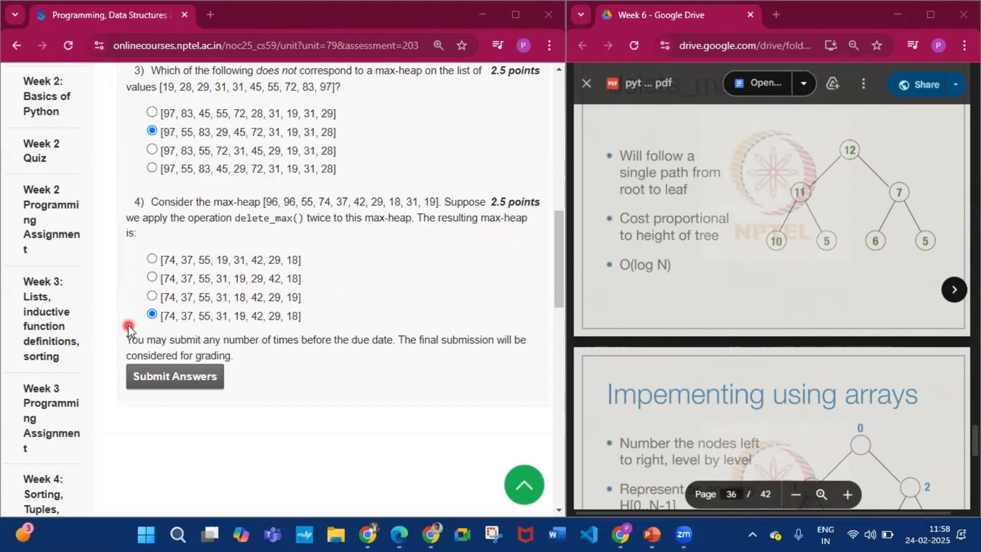